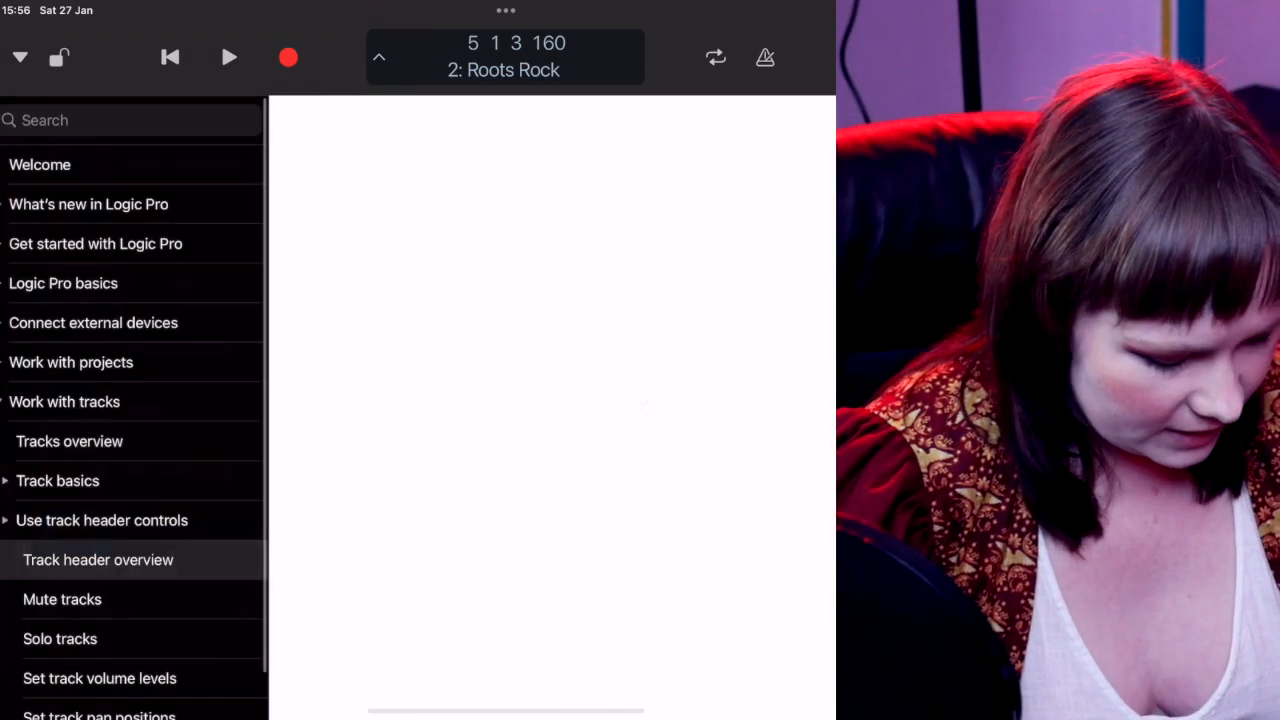
- Open the 'Track header overview' article under Use track header controls in Smart Help
left_click(98, 559)
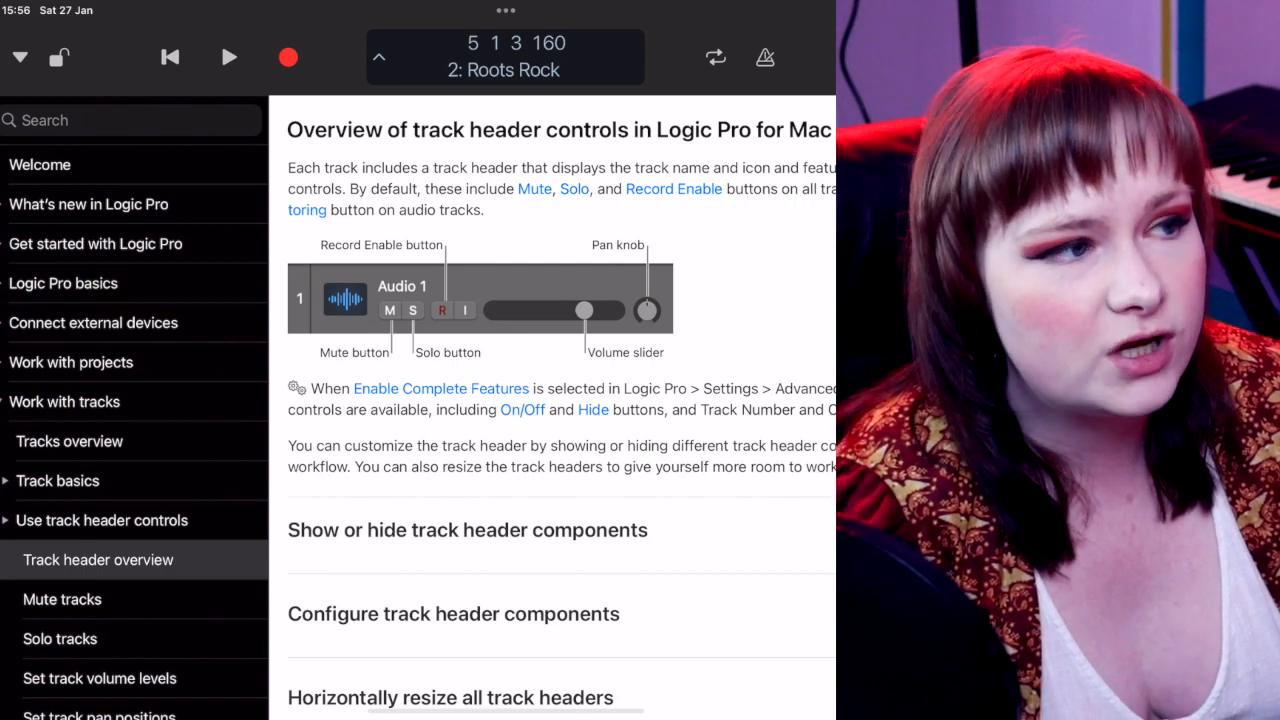
- Scroll the help sidebar down and open the 'Set track volume levels' article
scroll("down", 3)
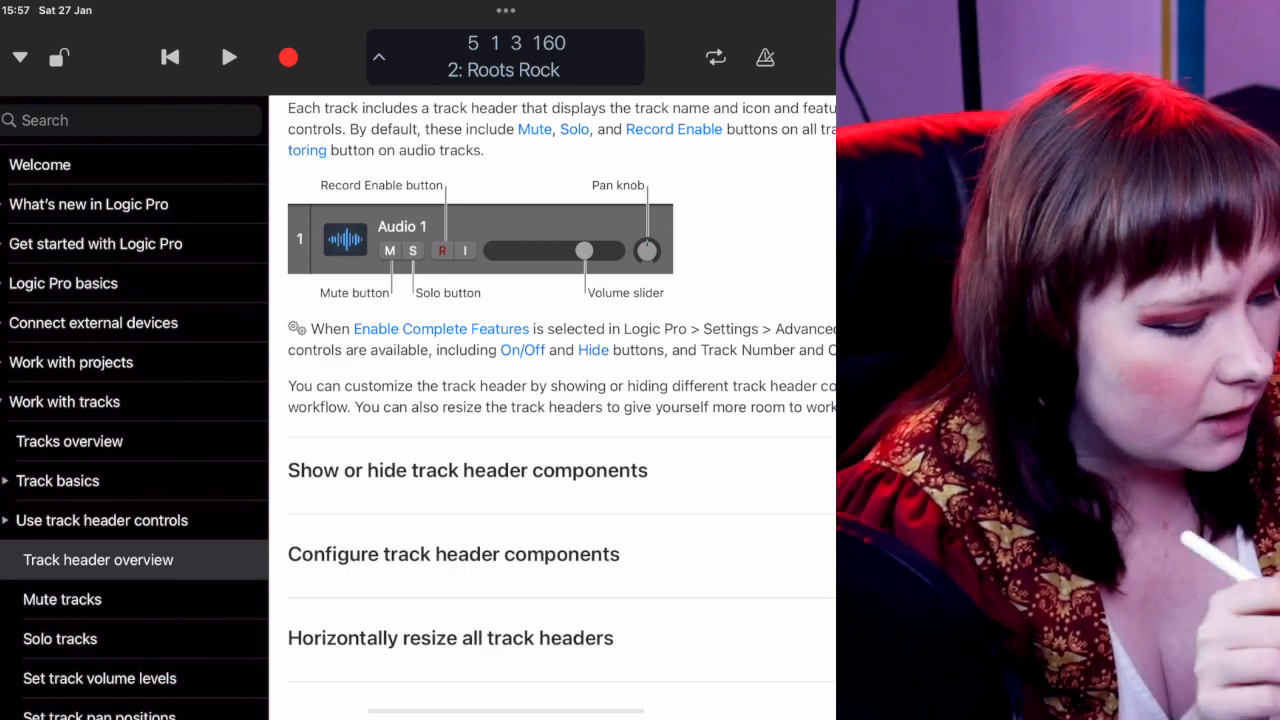
scroll("down", 3)
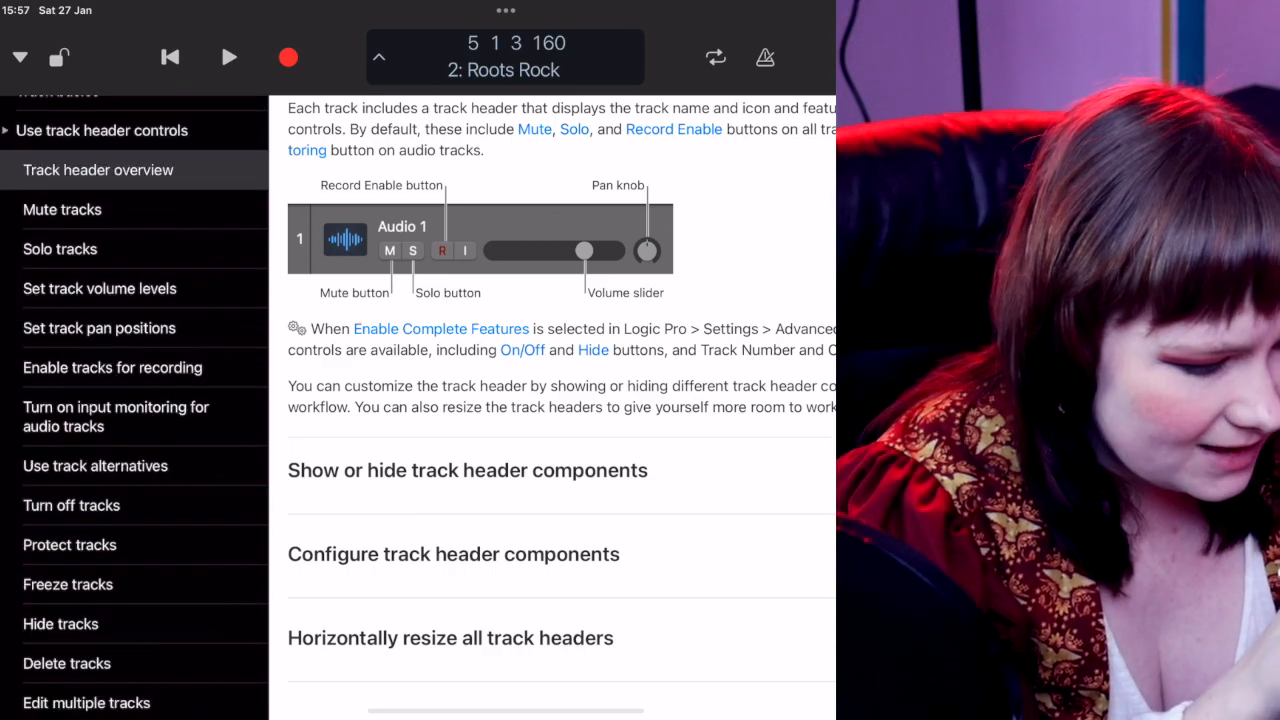
left_click(99, 288)
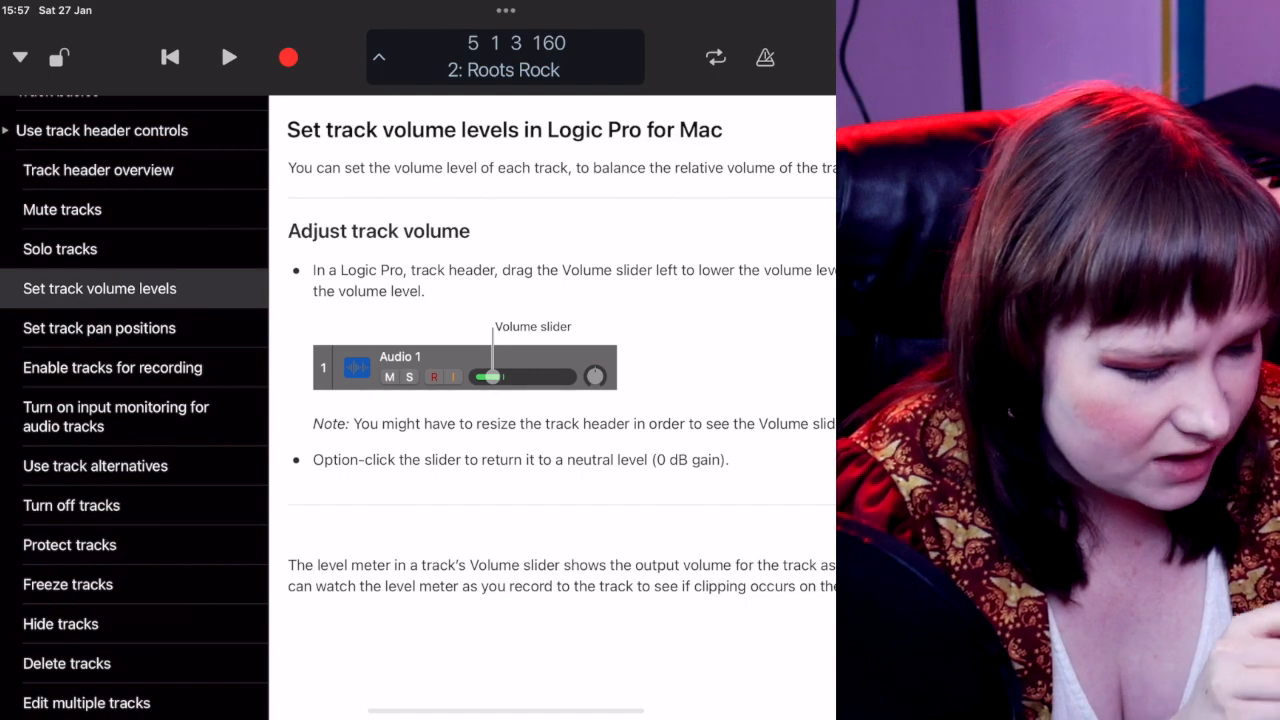